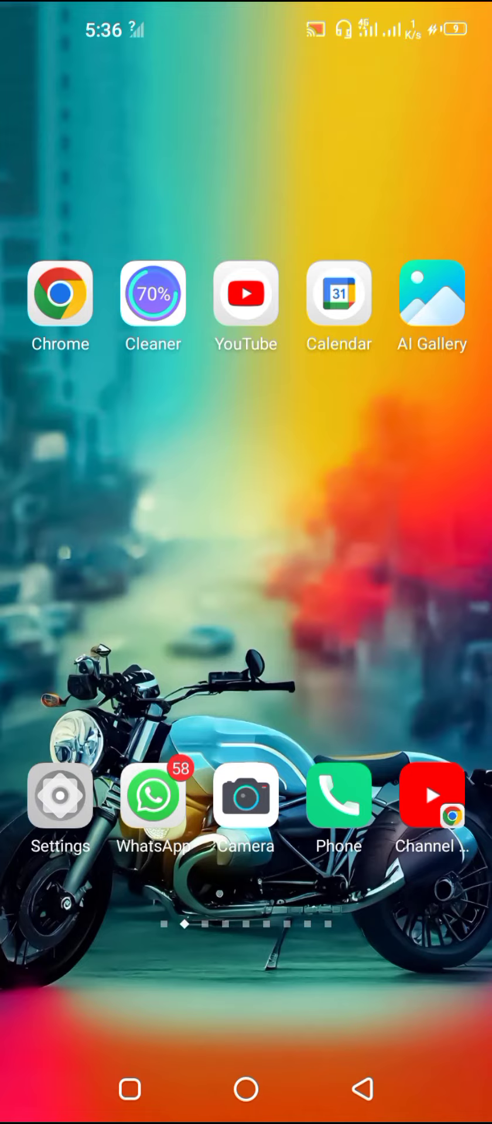
- Swipe through the app drawer and launch Chrome from the installed apps list
scroll(up, 3)
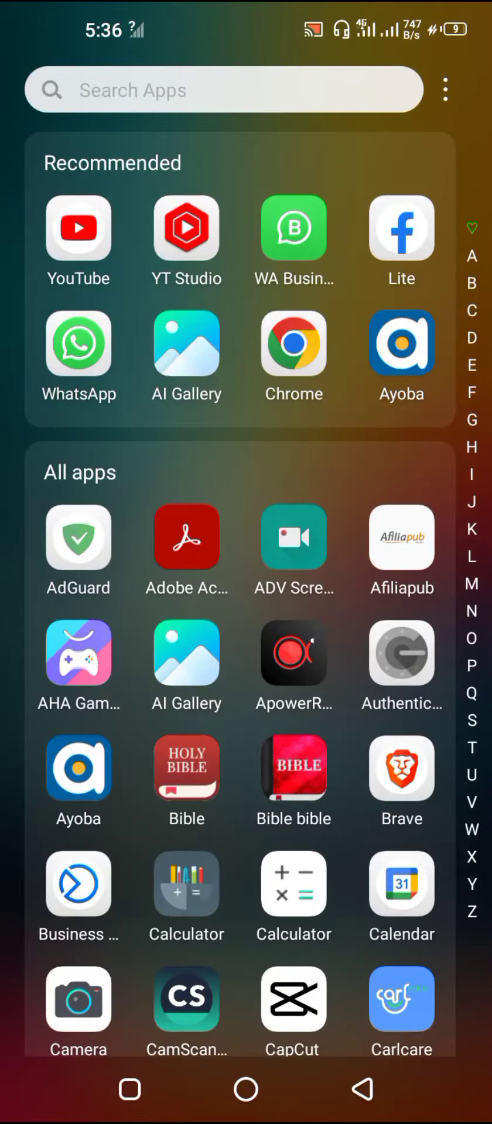
scroll(down, 3)
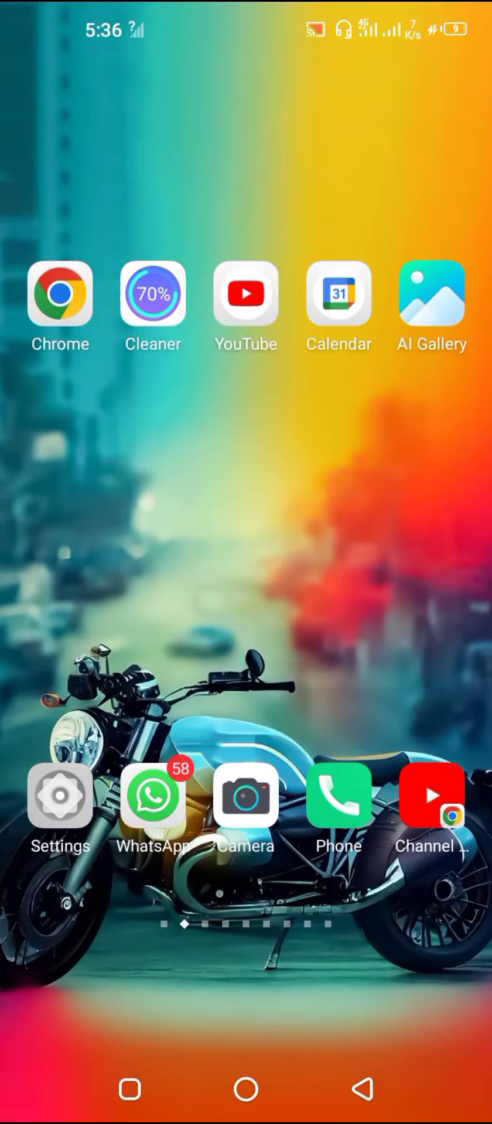
scroll(up, 3)
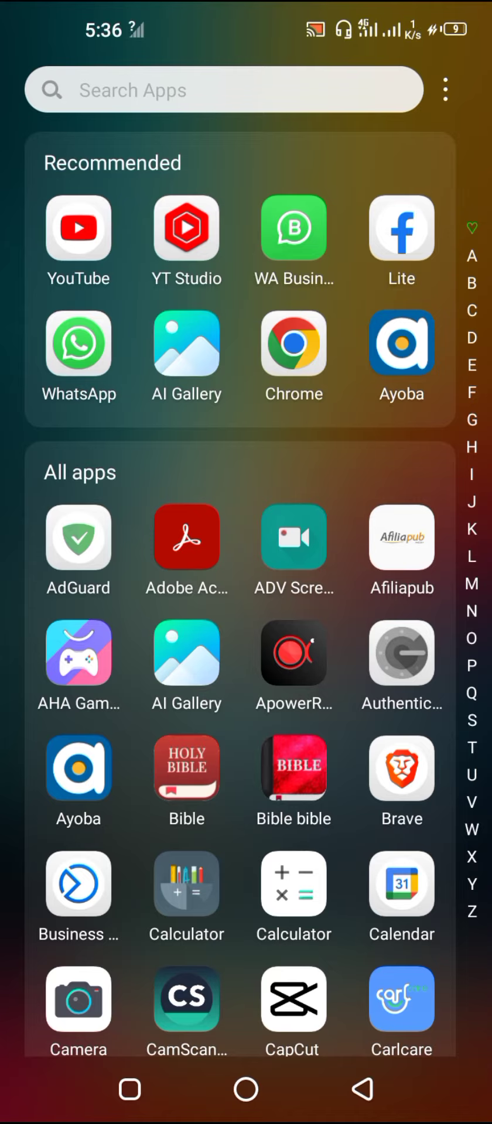
click(294, 343)
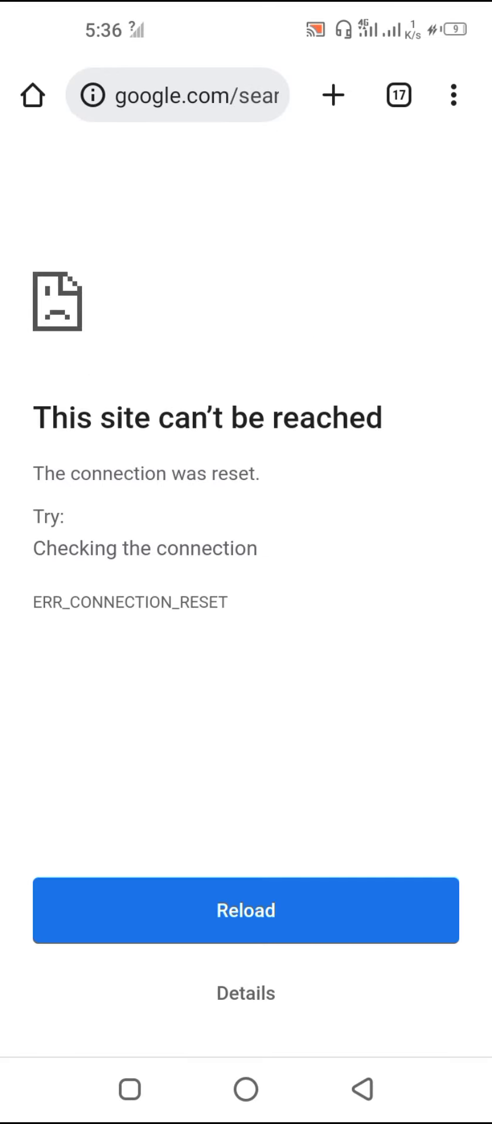
- Retry loading the earthquakes search page twice, then switch airplane mode on
click(245, 911)
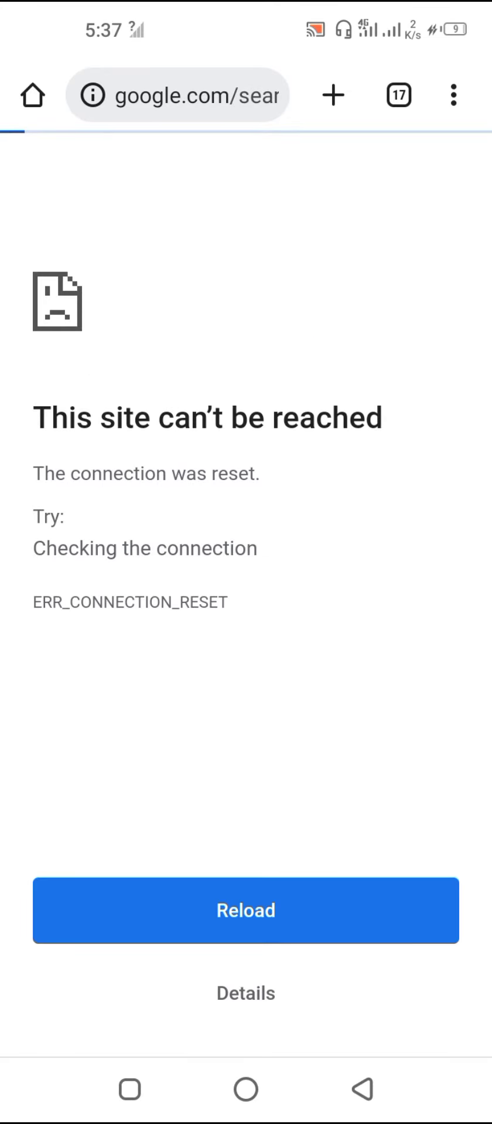
click(245, 911)
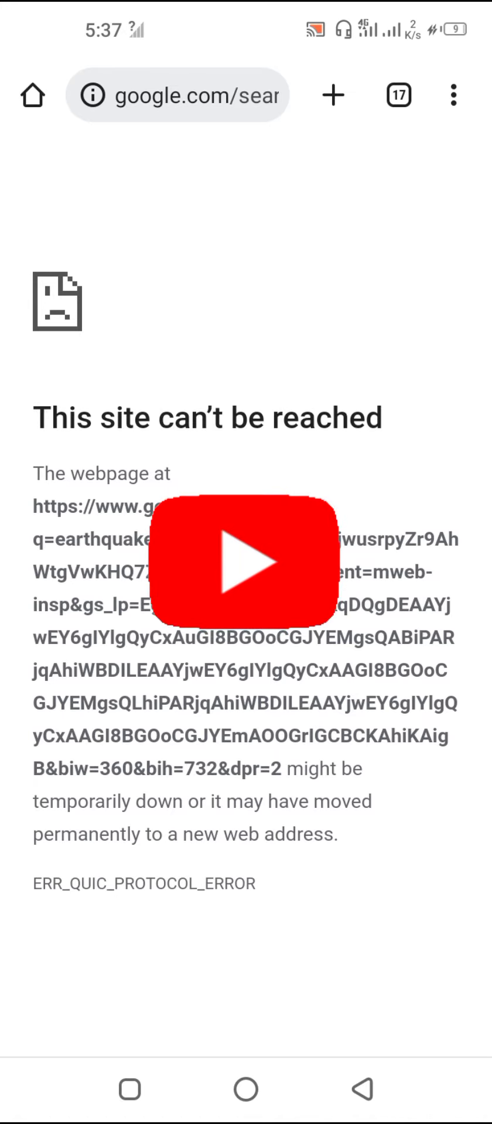
click(246, 568)
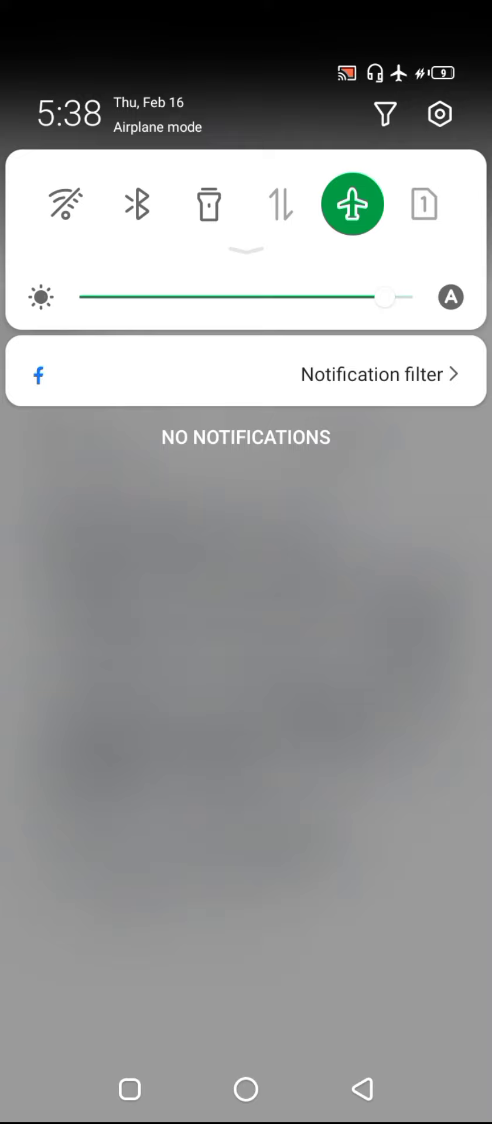
- Turn airplane mode back off in quick settings
click(351, 203)
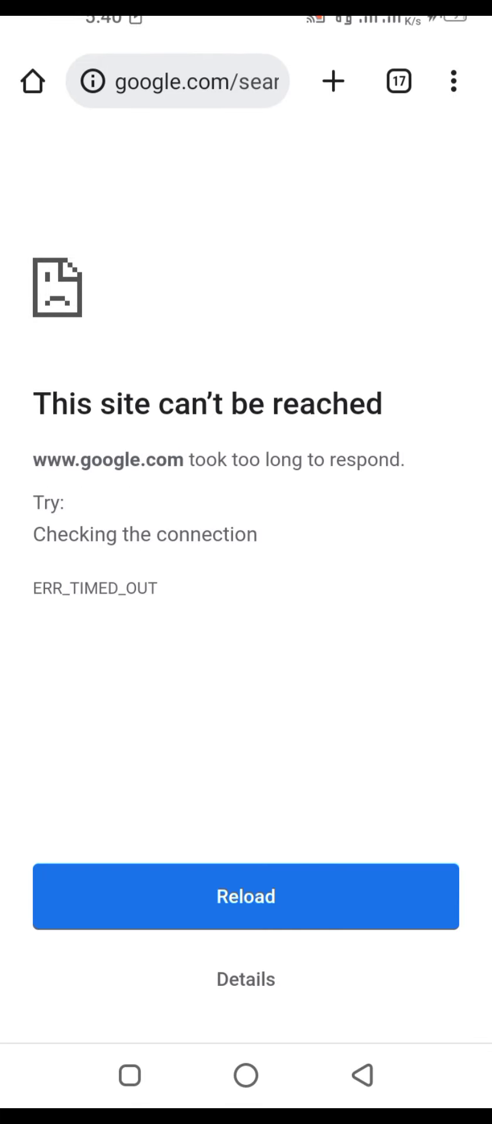
- Reload until the 'earthquakes' Google results load, then scroll down through them
click(246, 898)
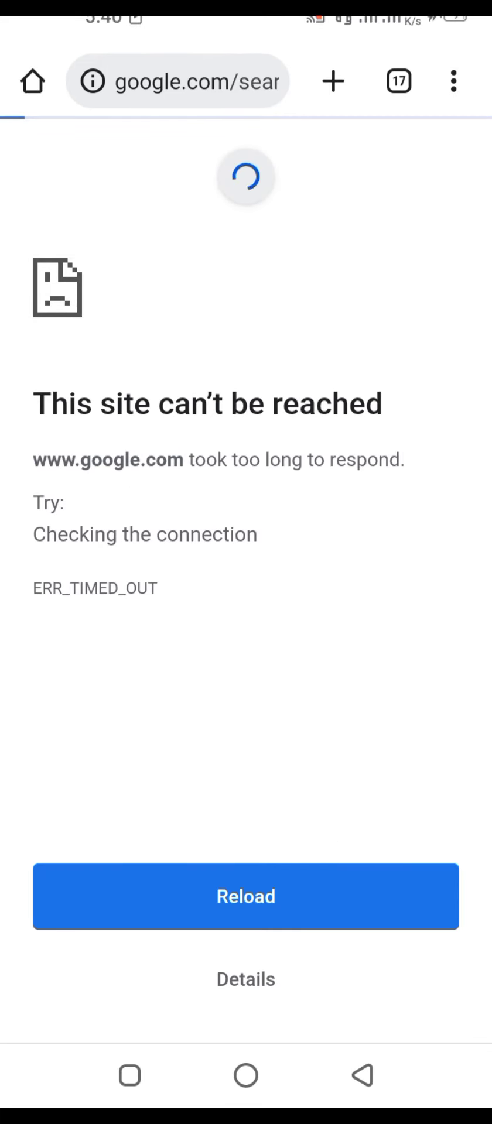
click(246, 897)
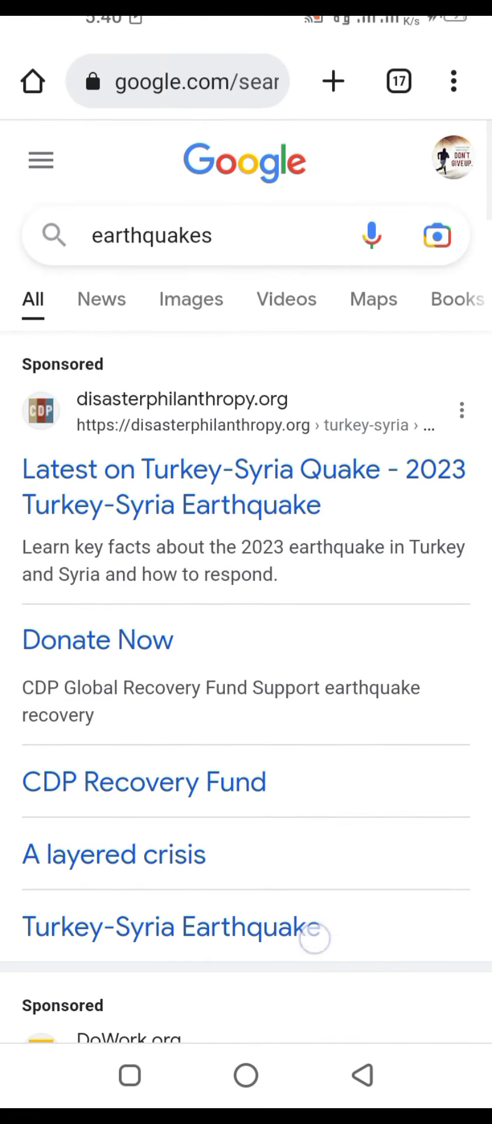
scroll(down, 3)
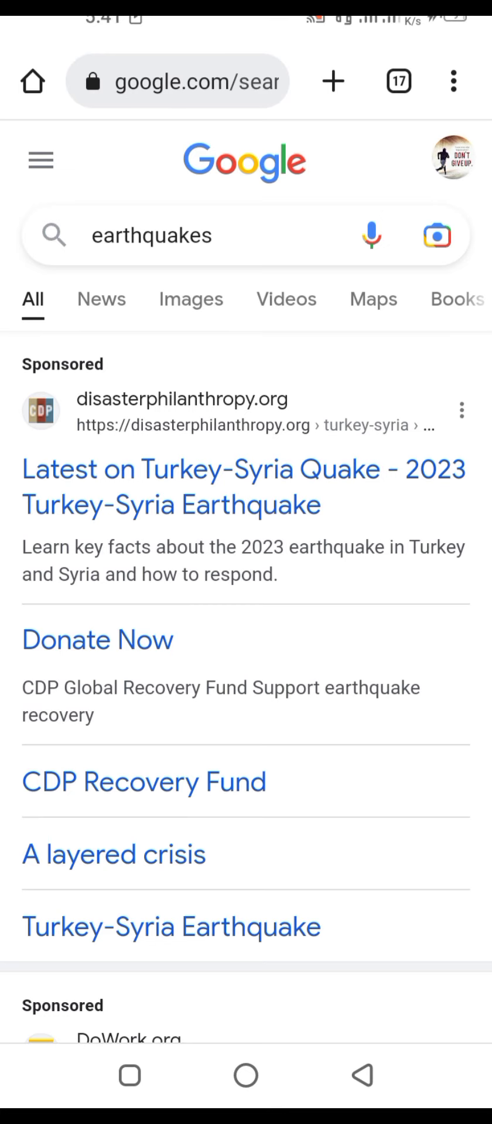
scroll(down, 3)
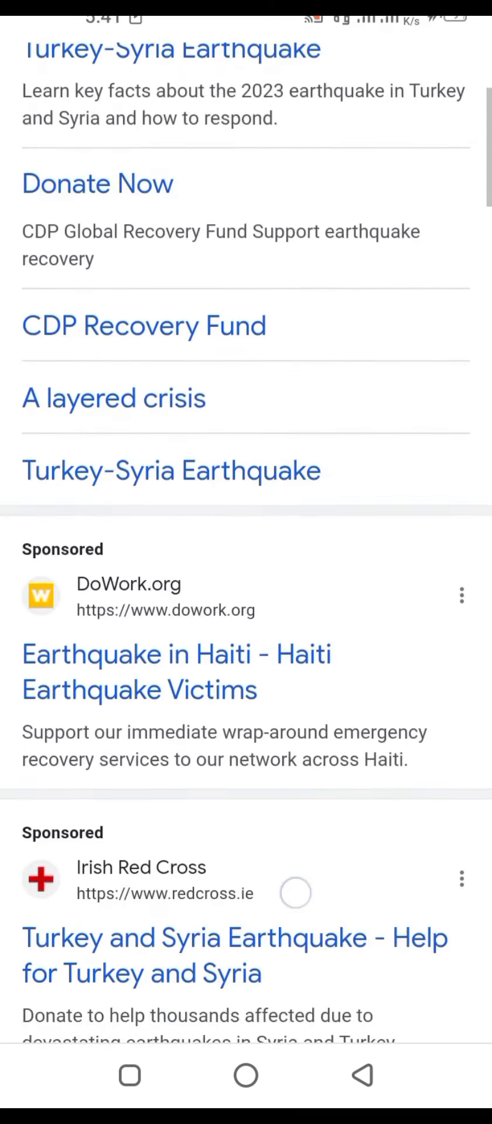